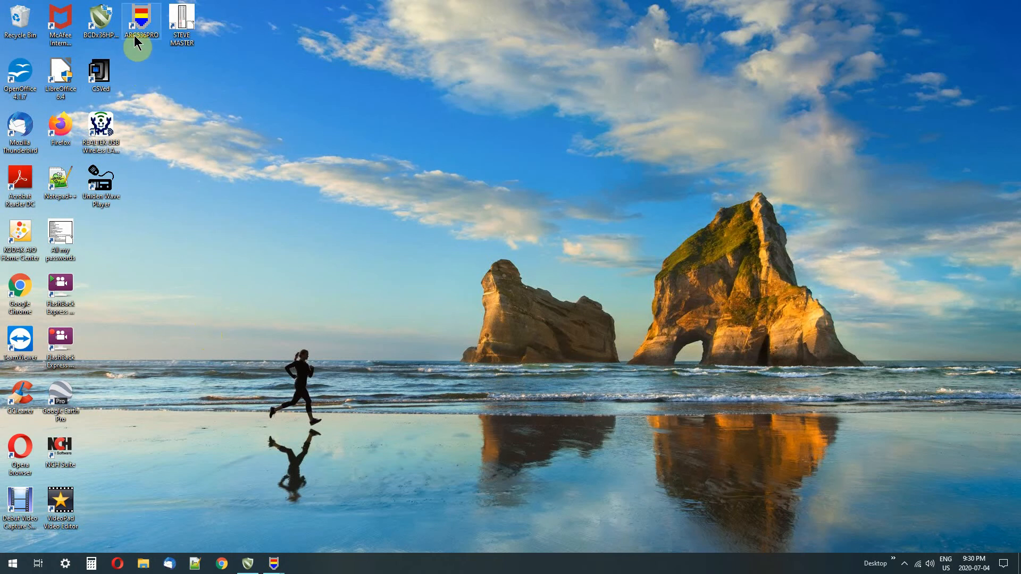
{"action": "mouse_move", "coordinate": [141, 30]}
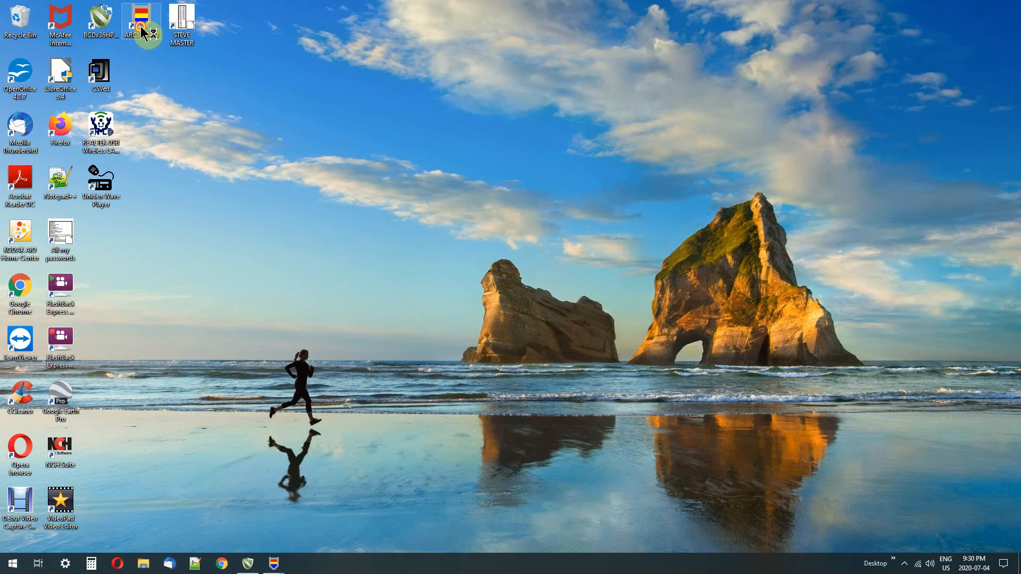
Step: Launch ARC536PRO from its desktop shortcut, bringing up the version 2.2 Build 11 splash screen
{"action": "double_click", "coordinate": [138, 22]}
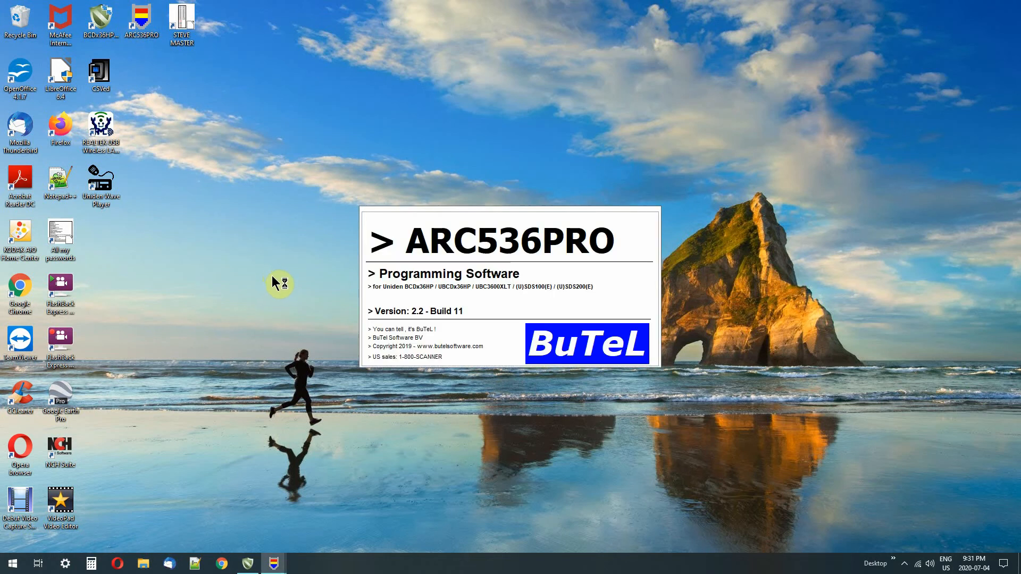
{"action": "mouse_move", "coordinate": [265, 278]}
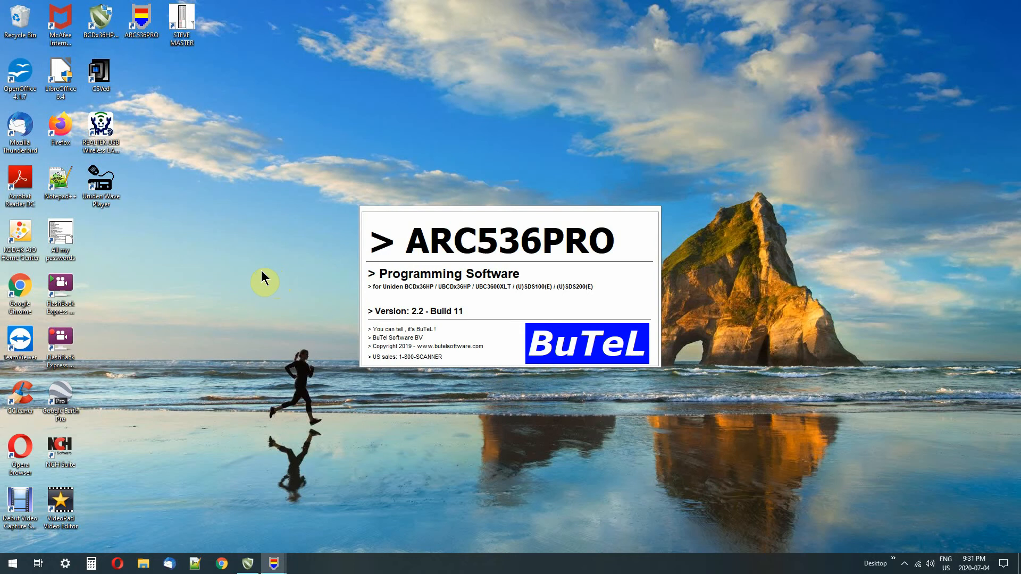
{"action": "mouse_move", "coordinate": [261, 278]}
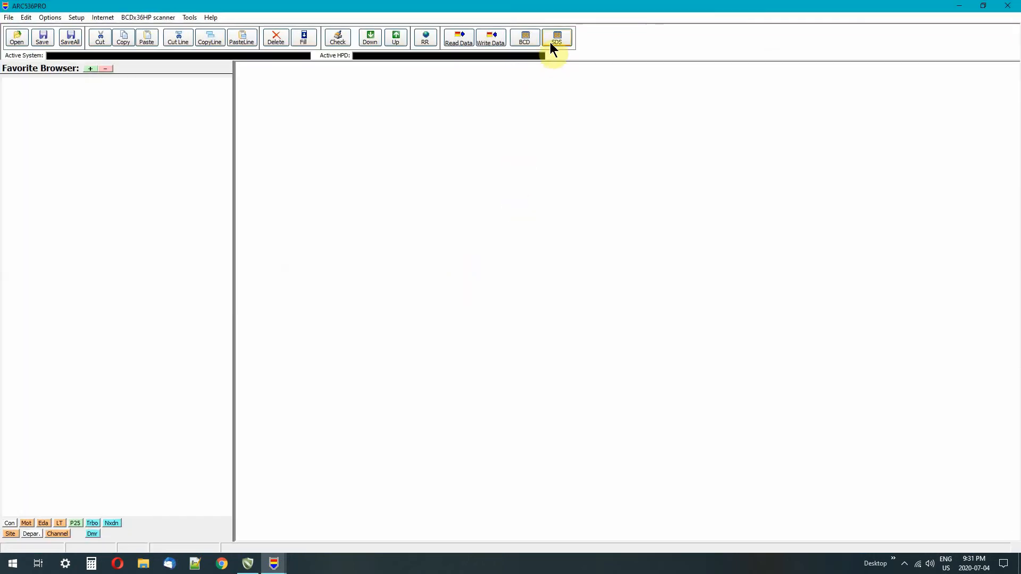
Step: Bring up the SDS virtual control panel and start it so the scanner's live display connects over usb/com5
{"action": "left_click", "coordinate": [556, 38]}
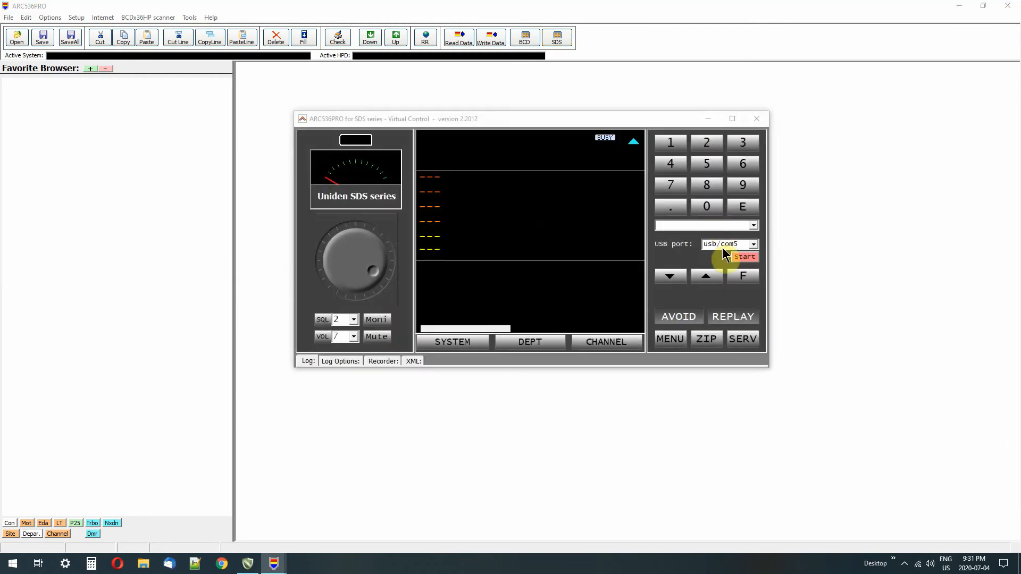
{"action": "left_click", "coordinate": [744, 256]}
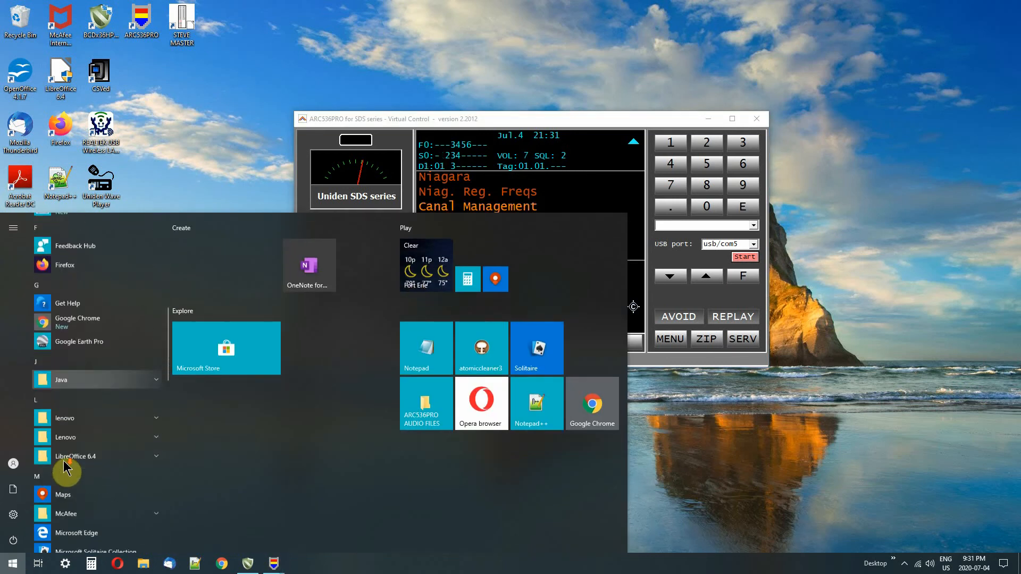
Step: Scroll the Start menu app list to W and expand the Windows Ease of Access folder
{"action": "scroll", "scroll_direction": "down", "scroll_amount": 3}
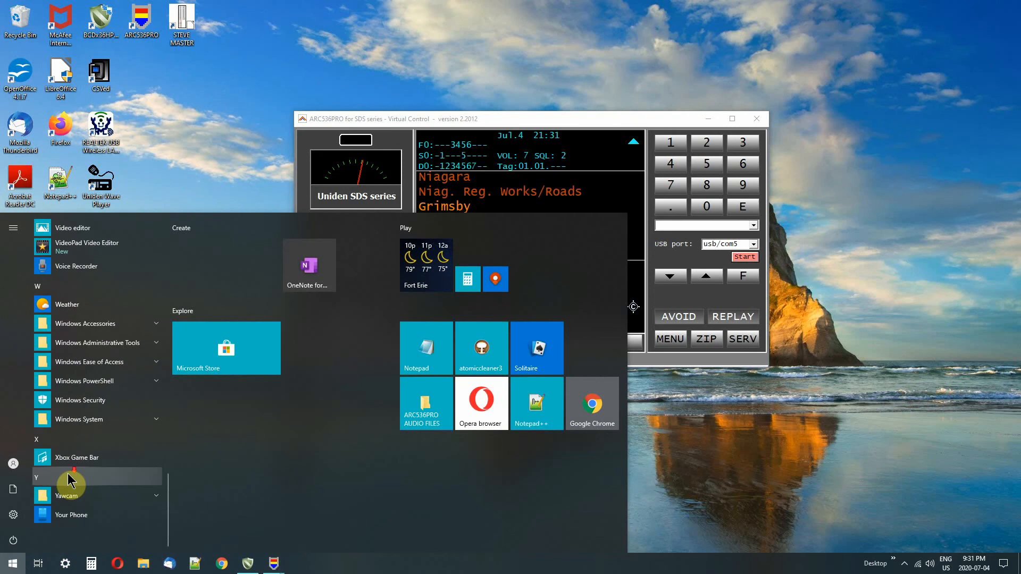
{"action": "mouse_move", "coordinate": [94, 373]}
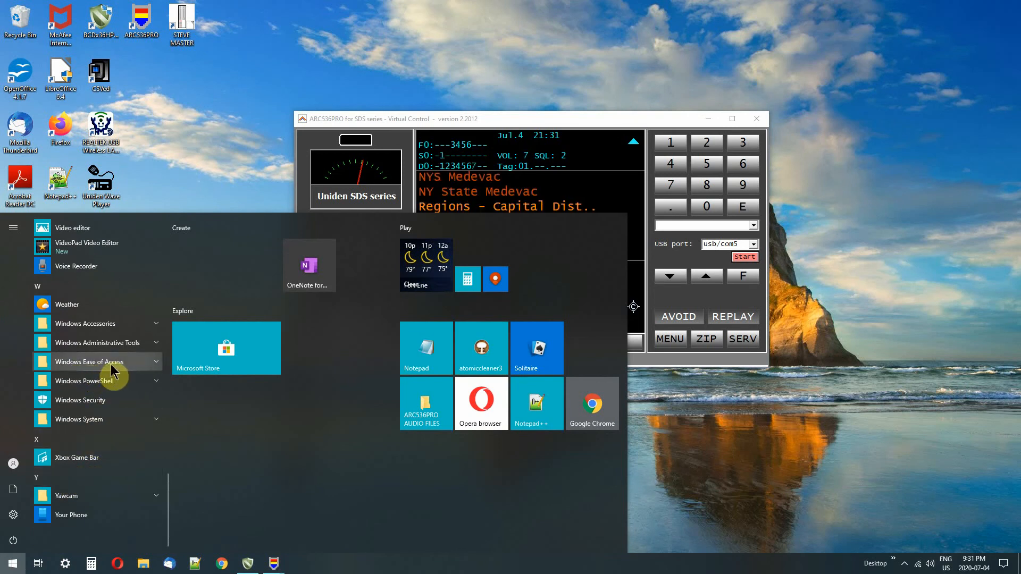
{"action": "left_click", "coordinate": [89, 361]}
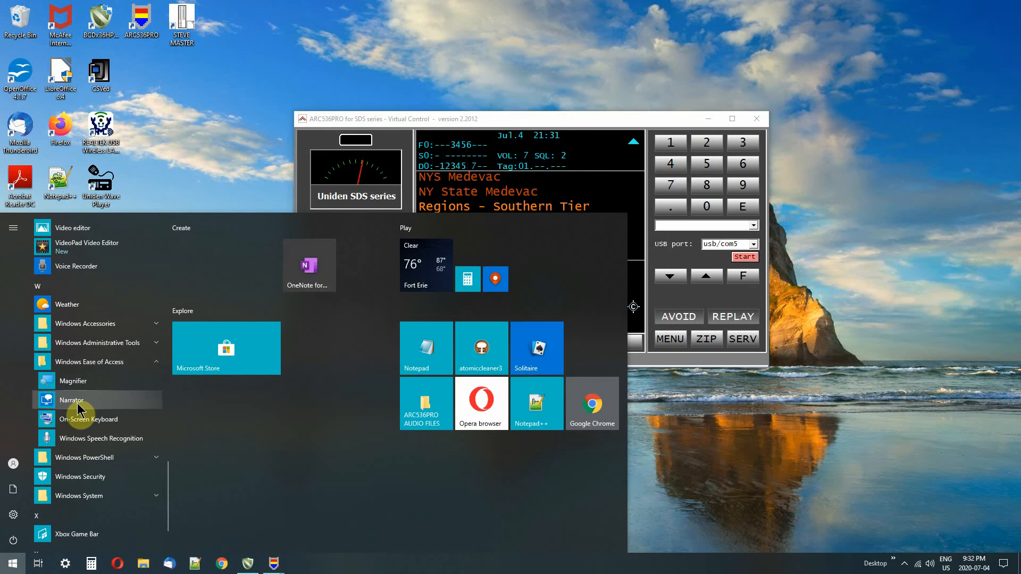
{"action": "mouse_move", "coordinate": [73, 381]}
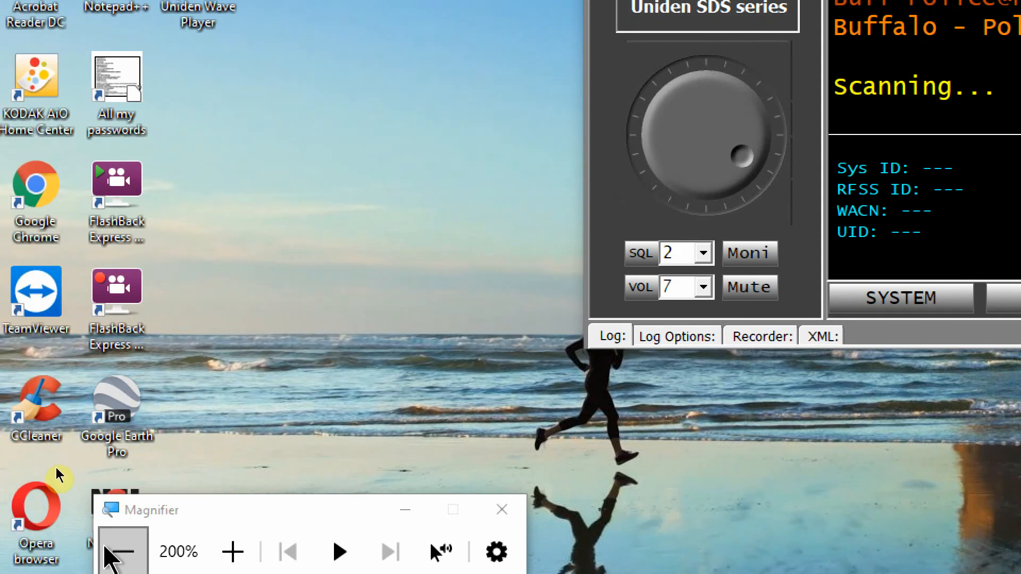
Step: Drop Magnifier back to 100%, then zoom in again so the SDS panel fills the view
{"action": "left_click", "coordinate": [121, 552]}
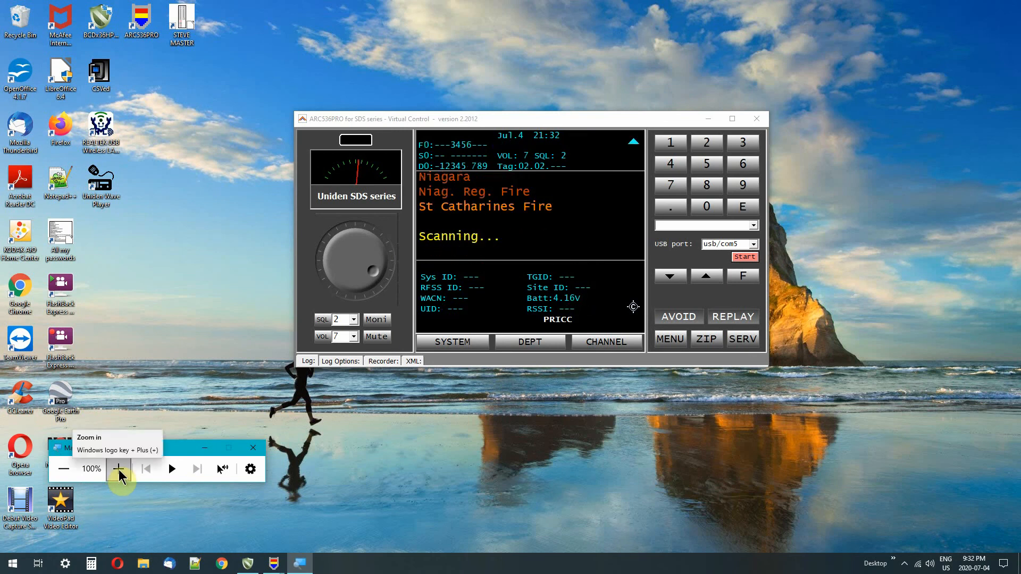
{"action": "left_click", "coordinate": [118, 469]}
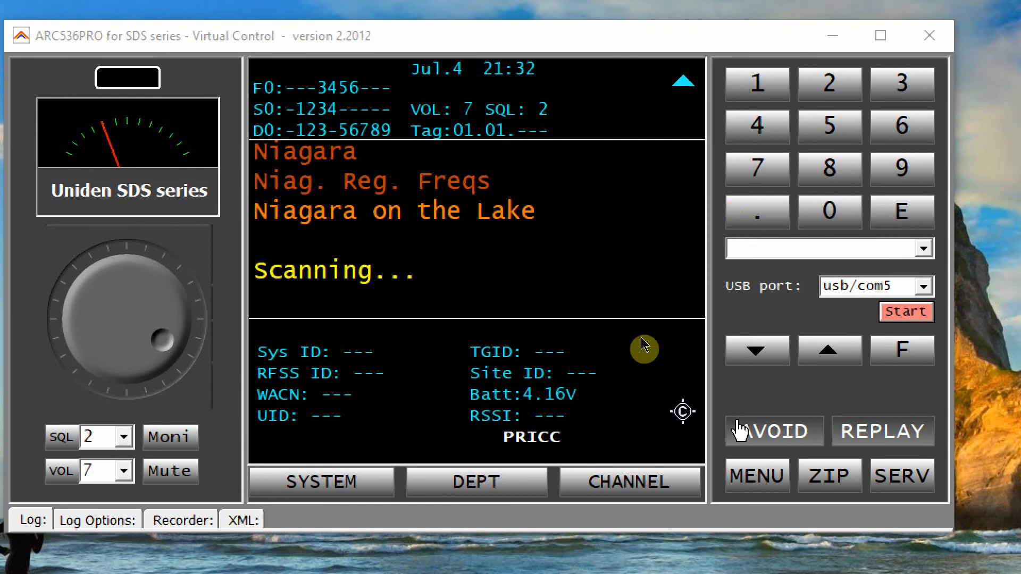
Step: Restore the Magnifier toolbar and raise the zoom from 200% to 300%
{"action": "left_click", "coordinate": [832, 35]}
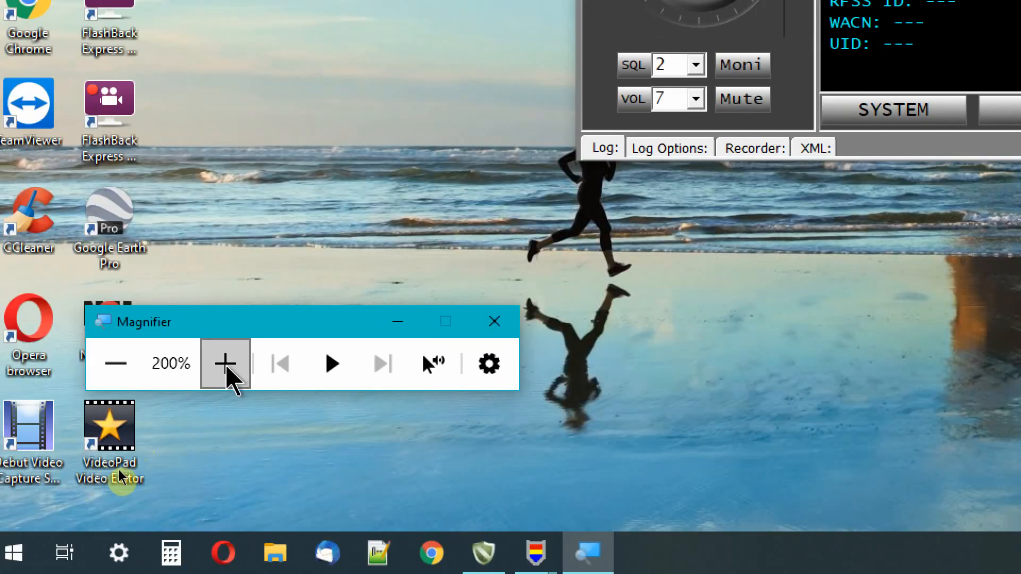
{"action": "left_click", "coordinate": [225, 364]}
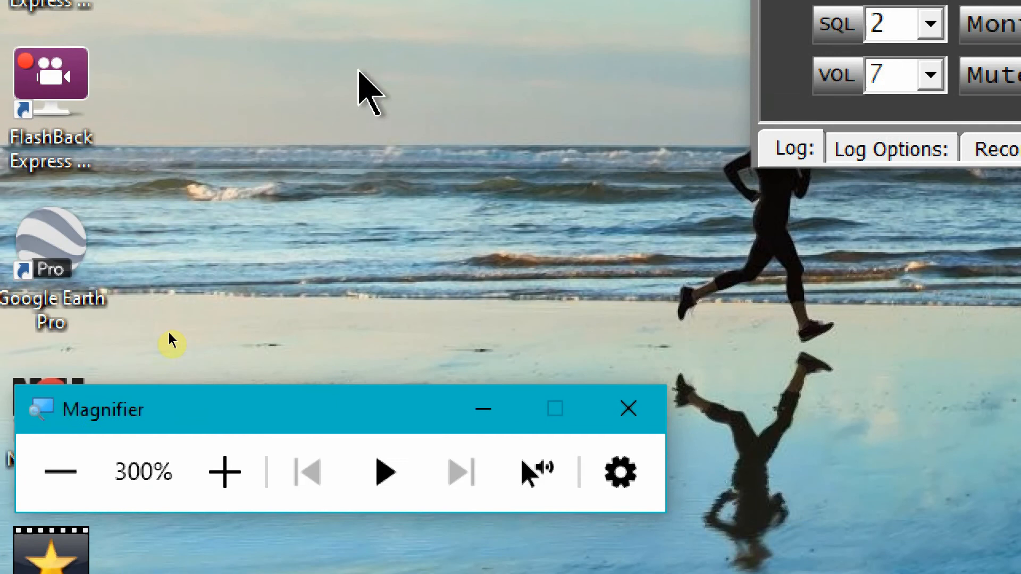